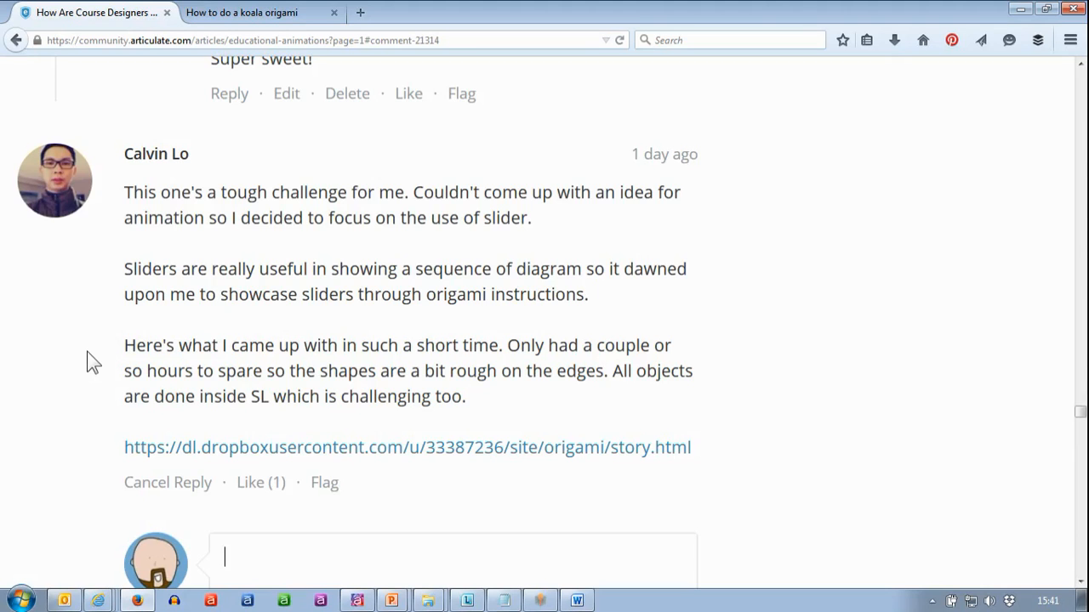
{"action": "mouse_move", "coordinate": [268, 43]}
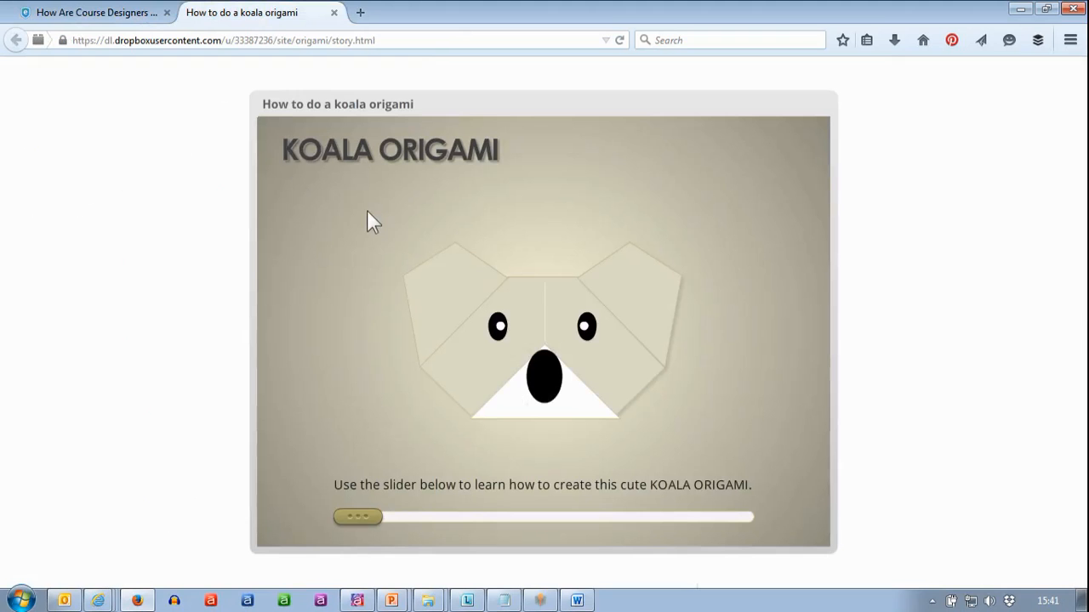
{"action": "mouse_move", "coordinate": [364, 519]}
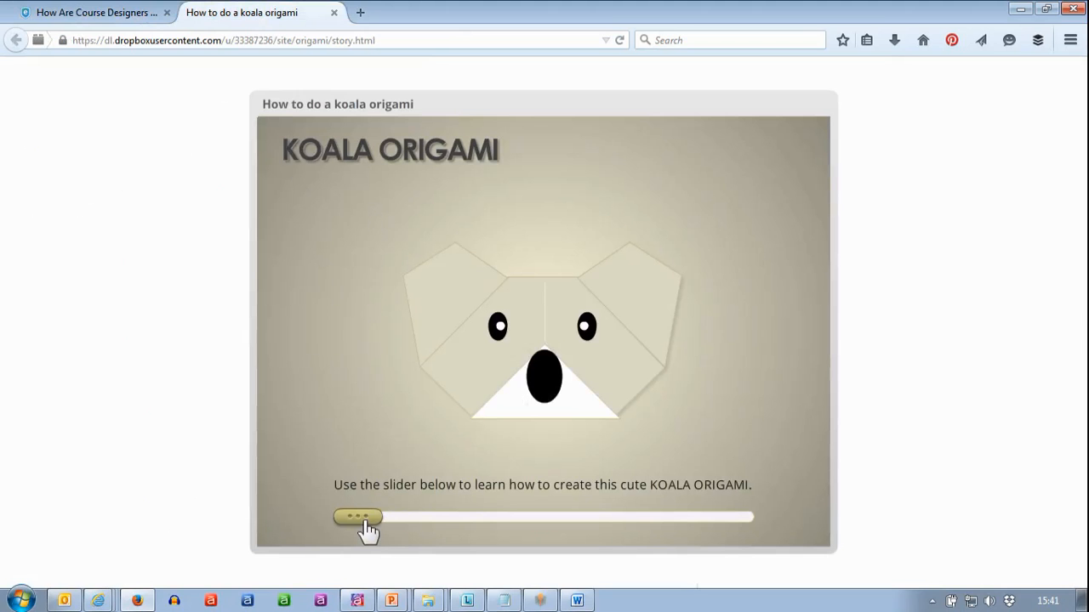
Scrub the koala slider through the fold-in-half and turn-over steps to step 8.
{"action": "left_click_drag", "start_coordinate": [356, 516], "coordinate": [394, 517]}
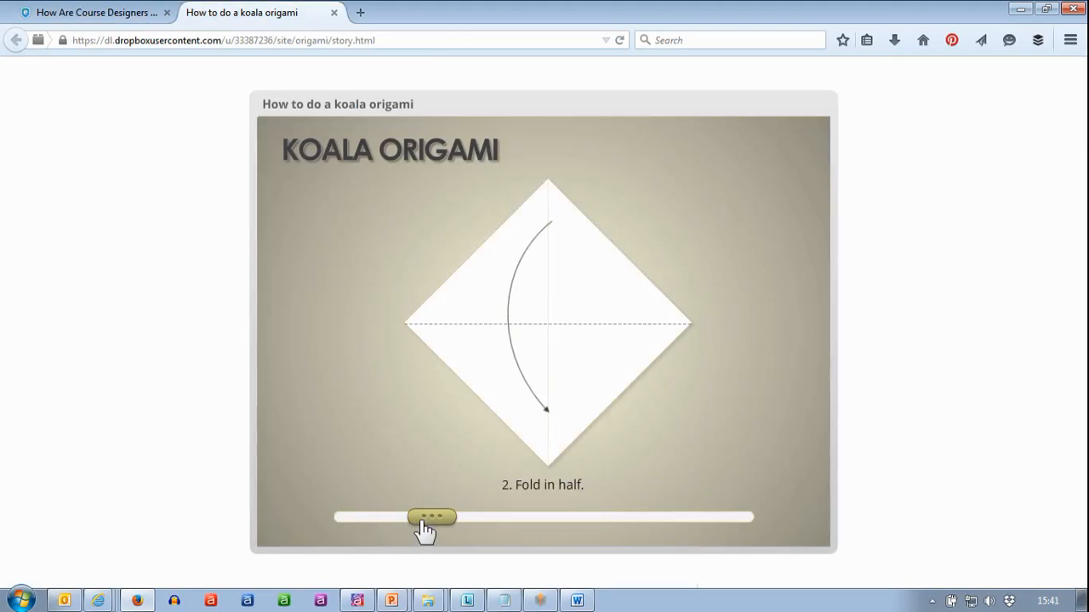
{"action": "mouse_move", "coordinate": [447, 528]}
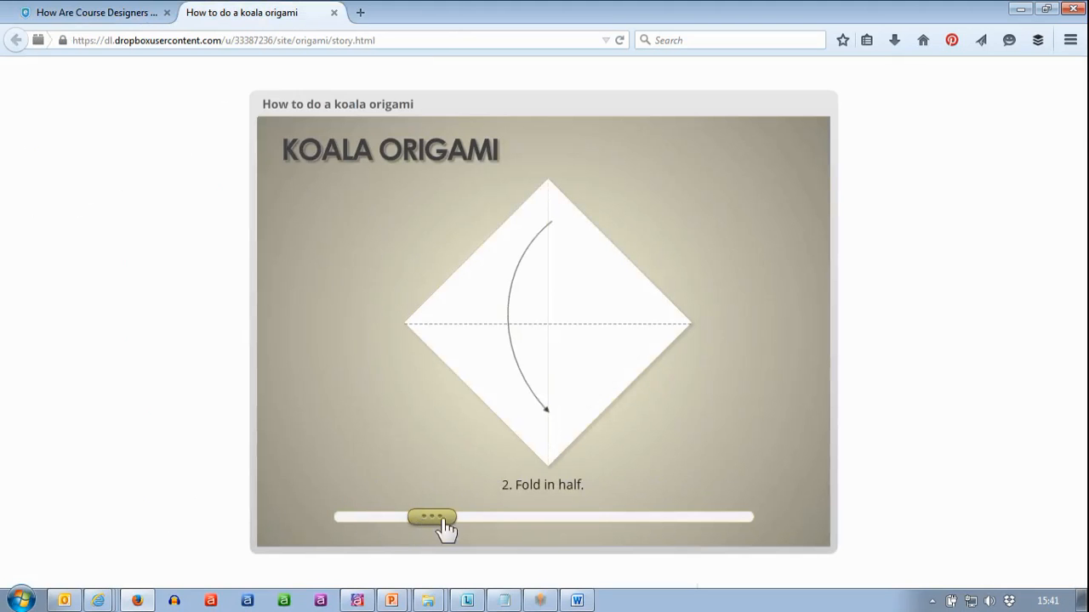
{"action": "left_click_drag", "start_coordinate": [432, 517], "coordinate": [504, 517]}
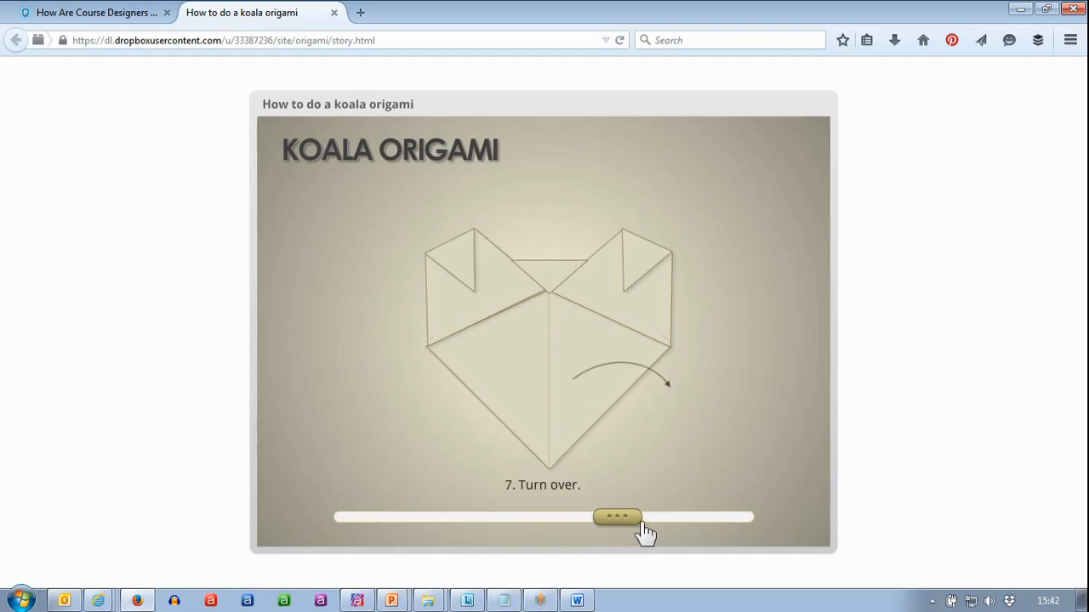
{"action": "left_click", "coordinate": [617, 516]}
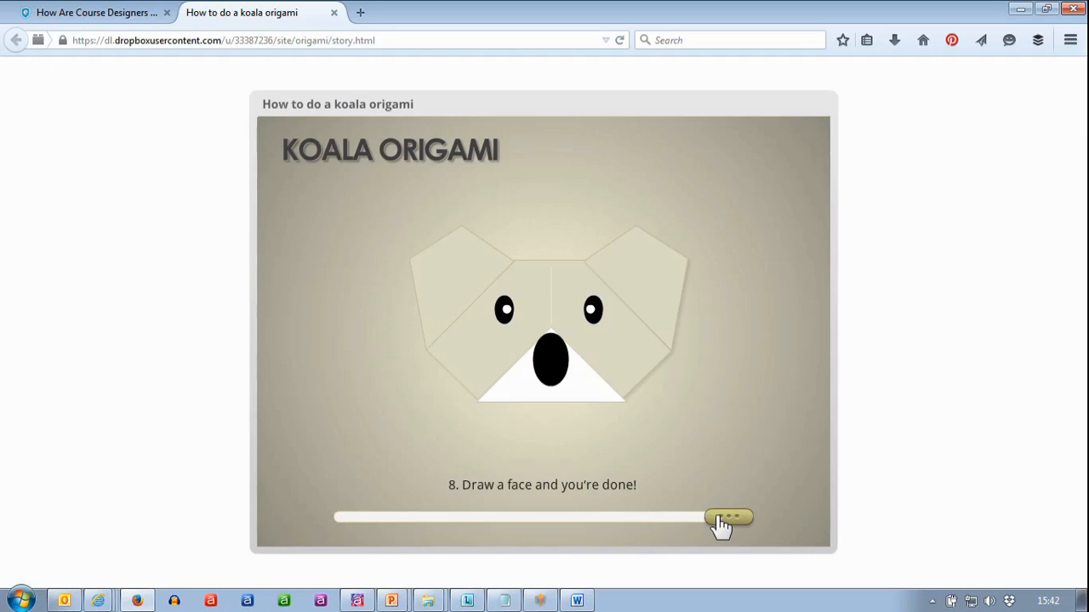
{"action": "mouse_move", "coordinate": [34, 153]}
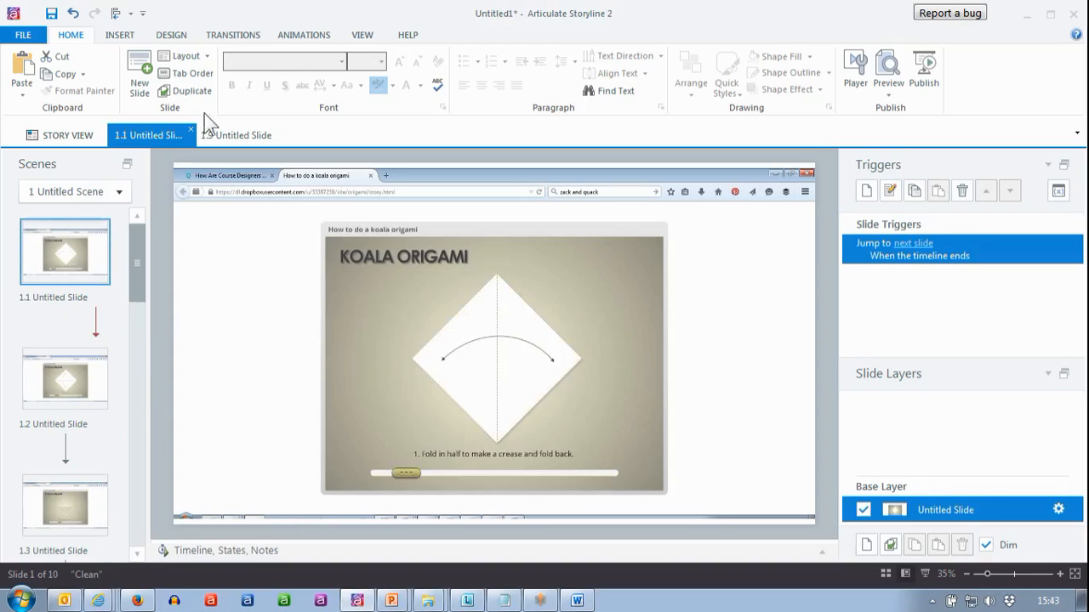
Show the Transitions options and scroll the slide list down to slides 1.3–1.5.
{"action": "left_click", "coordinate": [232, 35]}
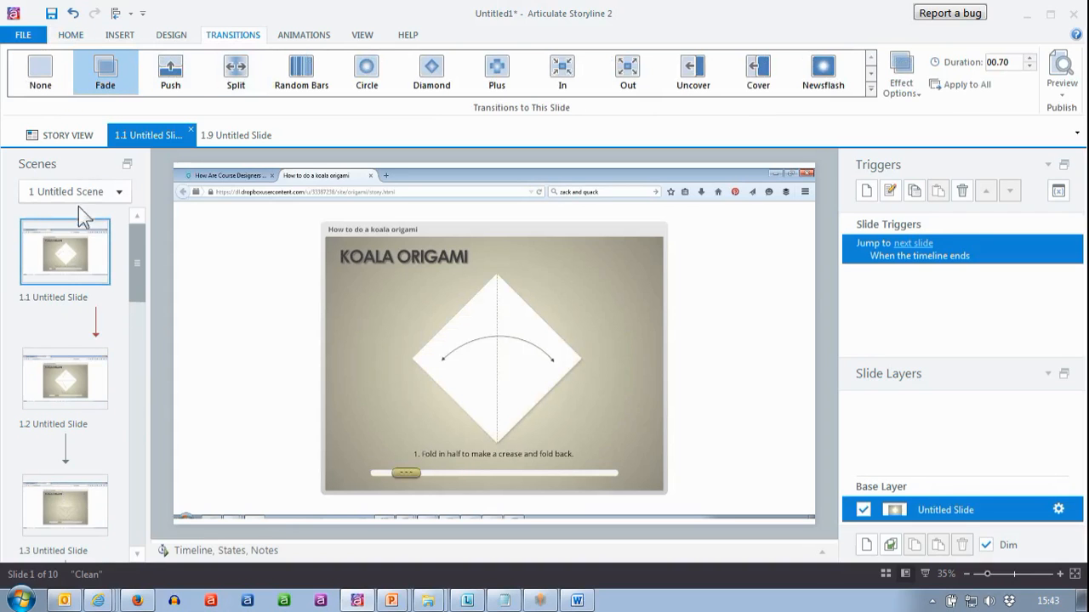
{"action": "scroll", "scroll_direction": "down", "scroll_amount": 3}
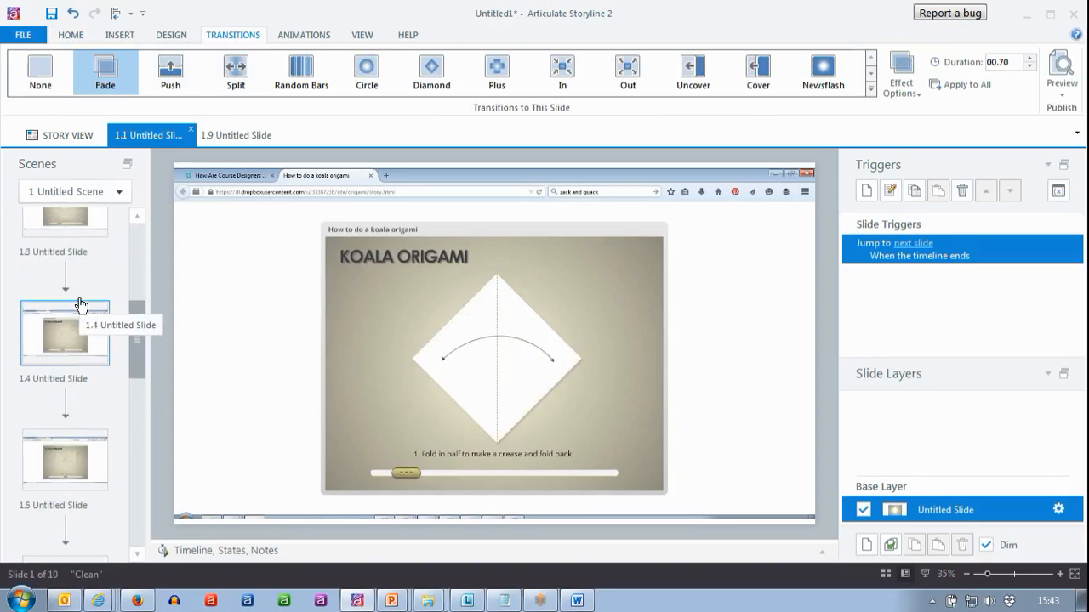
{"action": "mouse_move", "coordinate": [53, 506]}
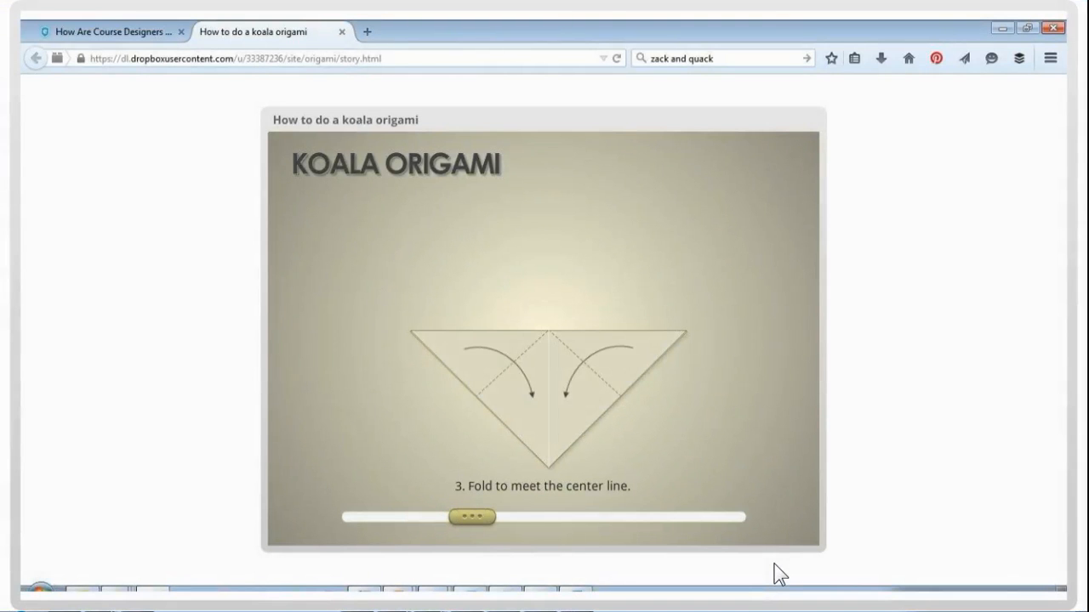
Scrub the preview slider from step 3 to 'Draw a face and you're done!'.
{"action": "left_click", "coordinate": [504, 517]}
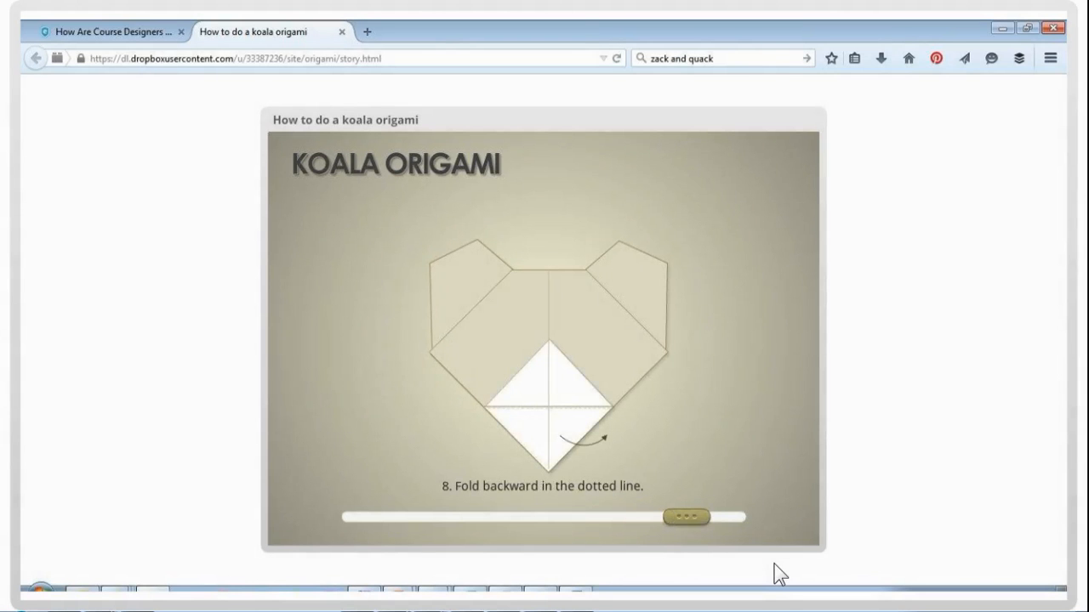
{"action": "left_click_drag", "start_coordinate": [686, 516], "coordinate": [721, 516]}
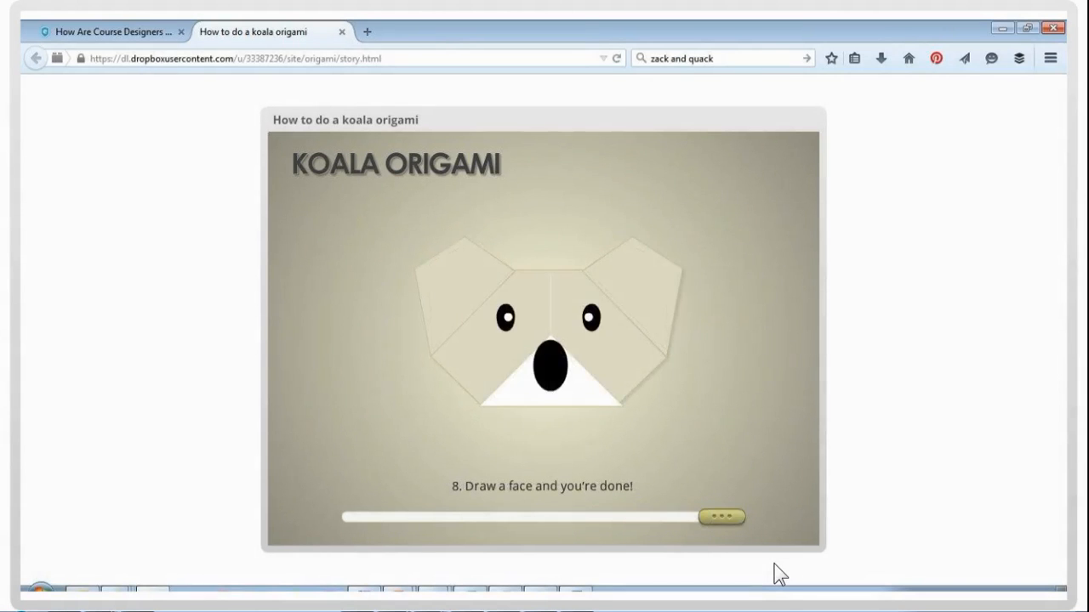
{"action": "mouse_move", "coordinate": [977, 424]}
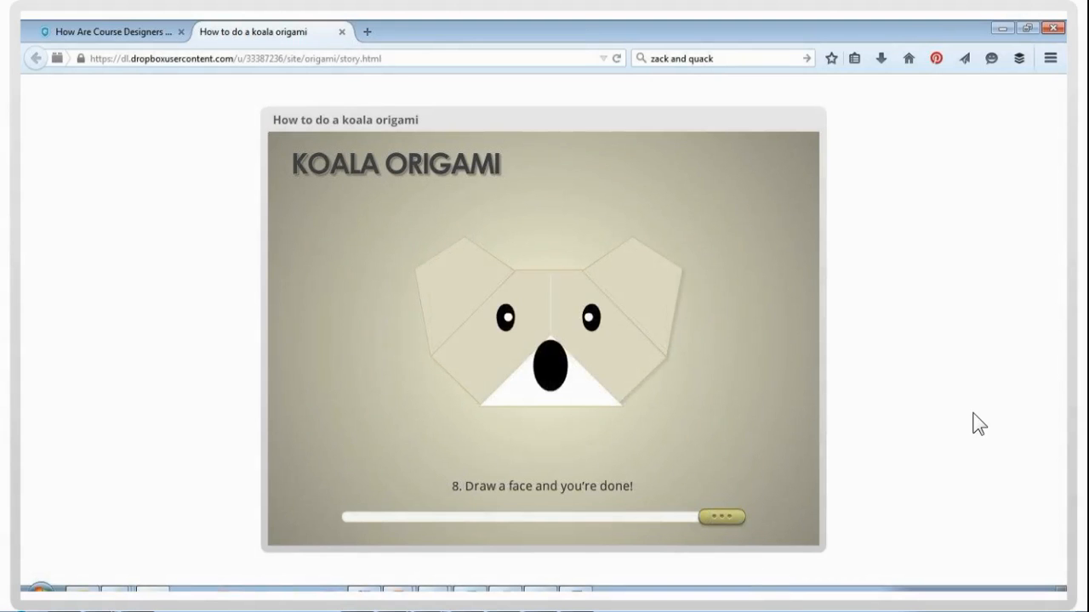